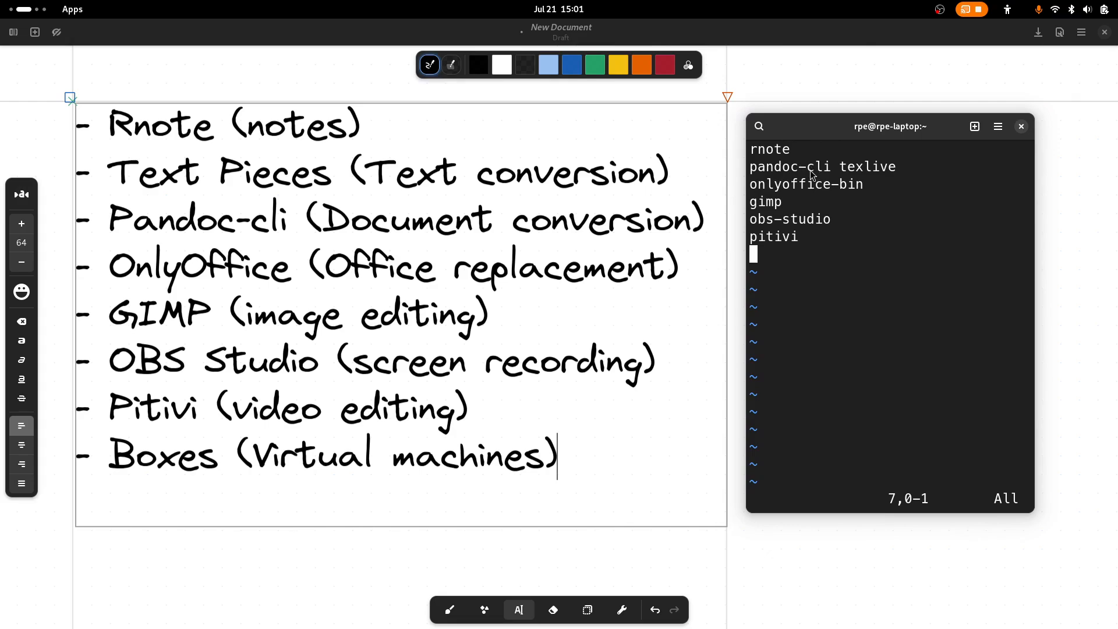
pyautogui.moveTo(831, 214)
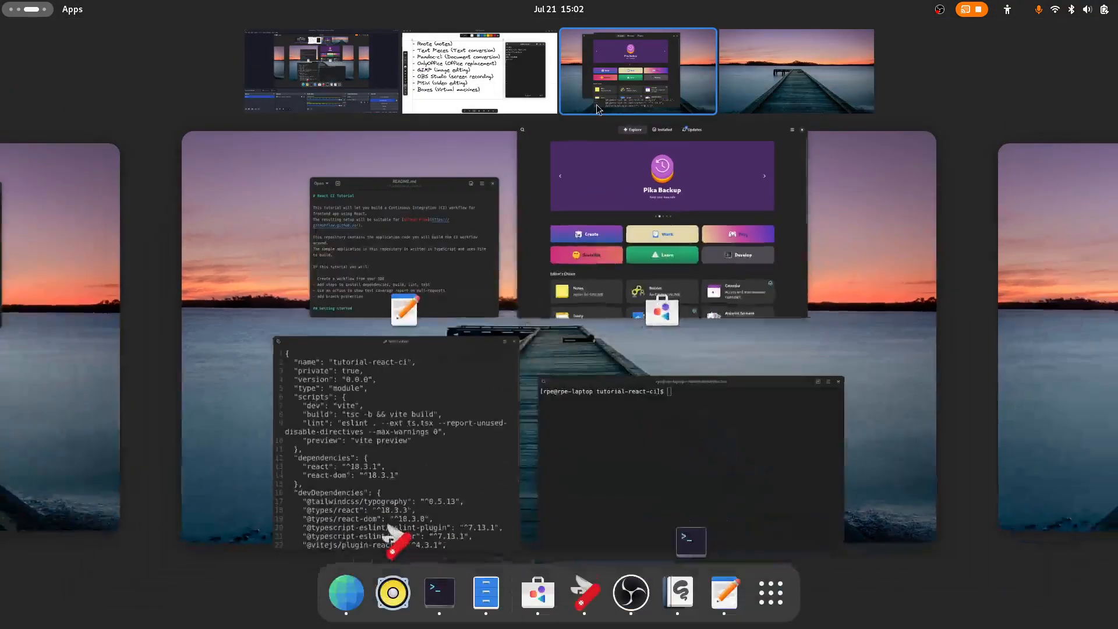
# Step: Search GNOME Software for 'text pie', view the Text Pieces page, then close the store
pyautogui.click(637, 70)
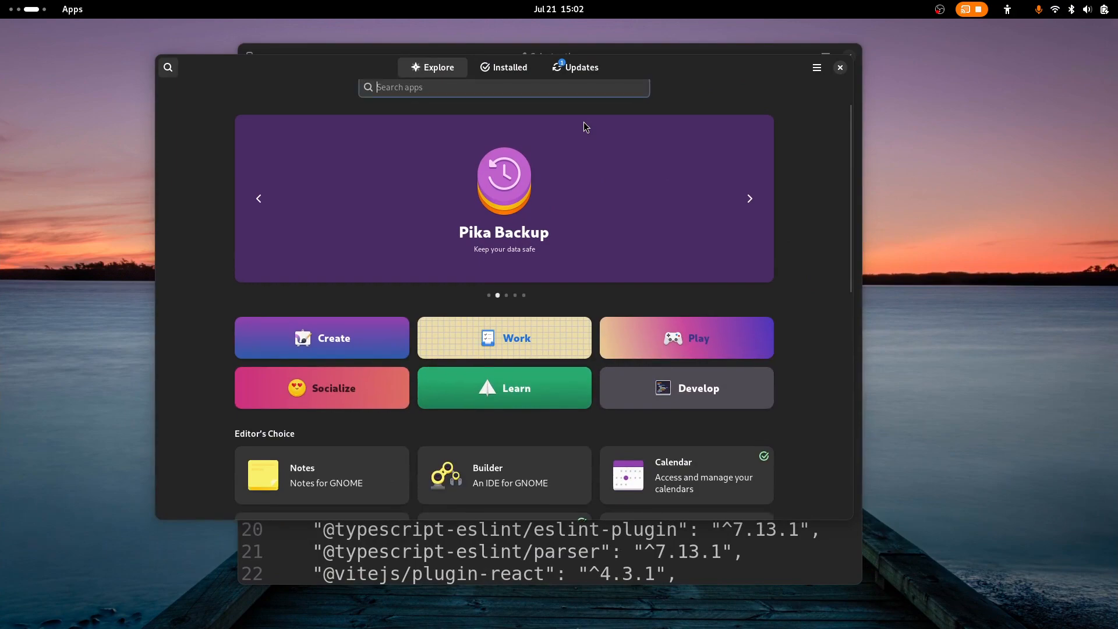
pyautogui.write('text')
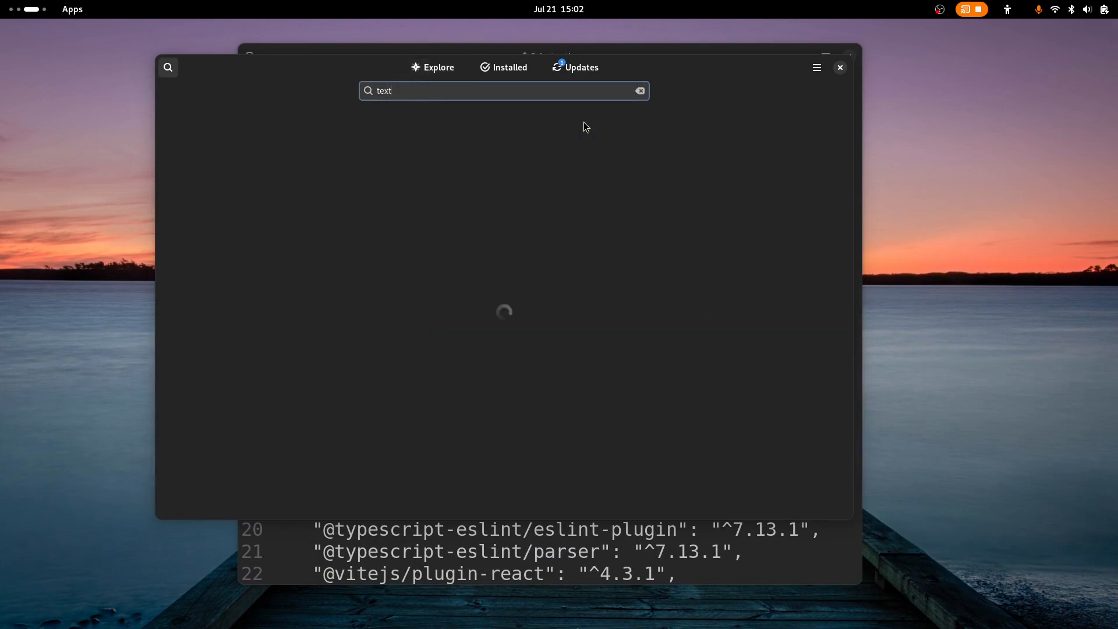
pyautogui.write('pie')
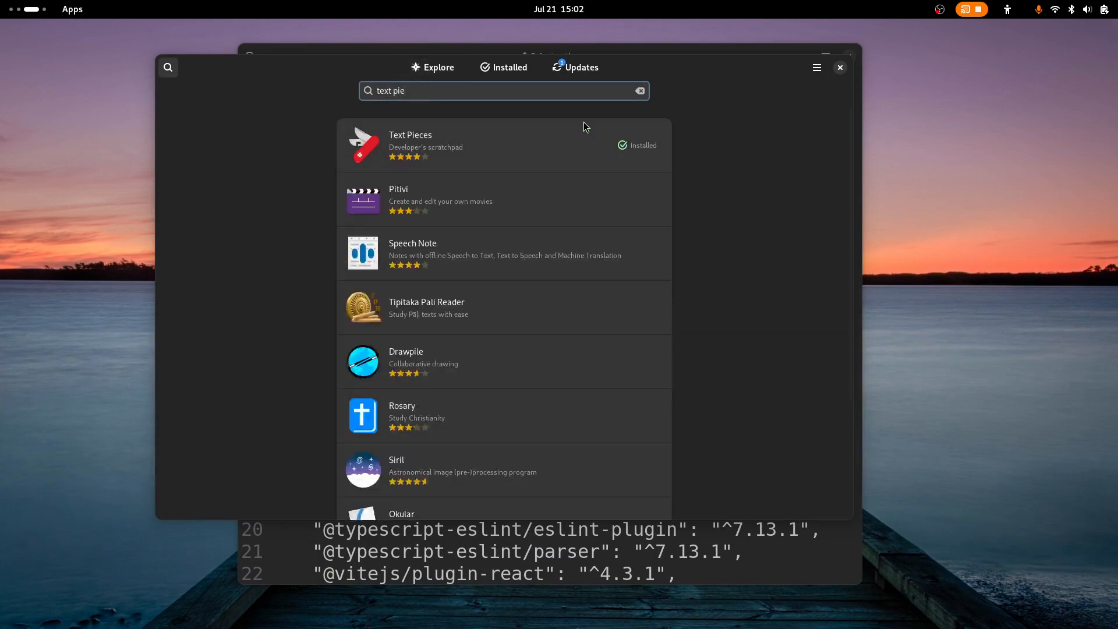
pyautogui.click(410, 144)
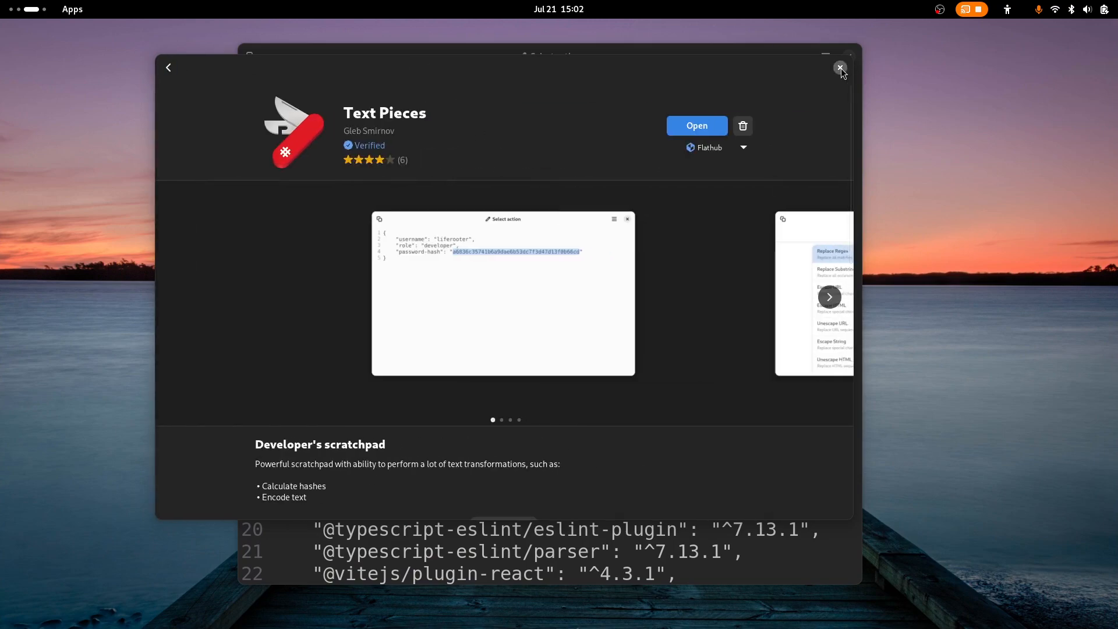
pyautogui.click(839, 67)
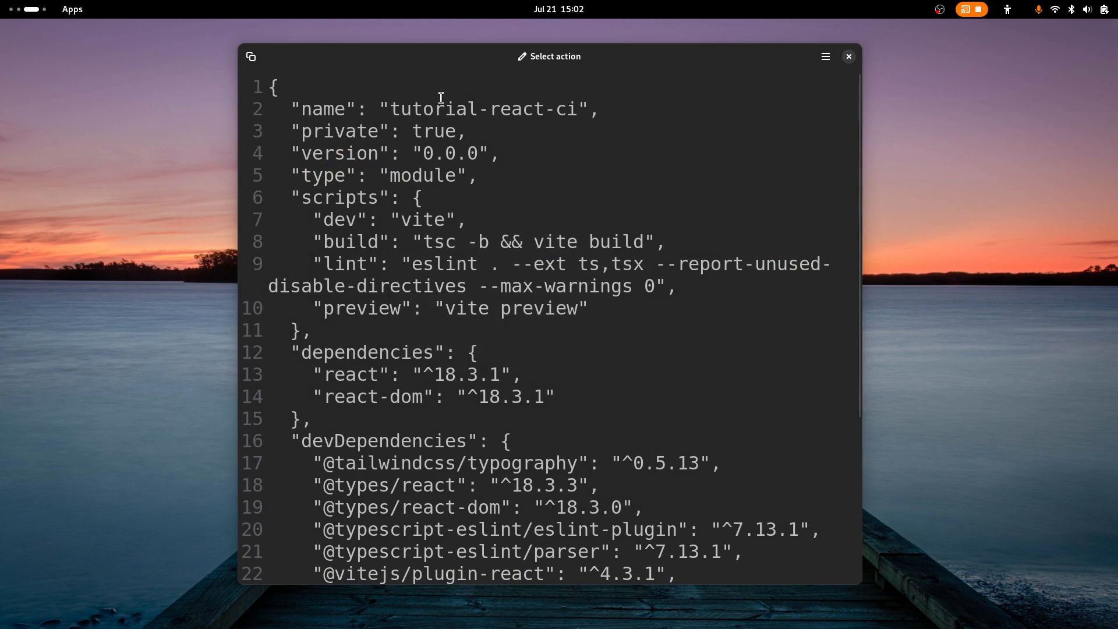
# Step: Choose the 'Convert JSON to YAML' transformation for the package.json text
pyautogui.click(548, 56)
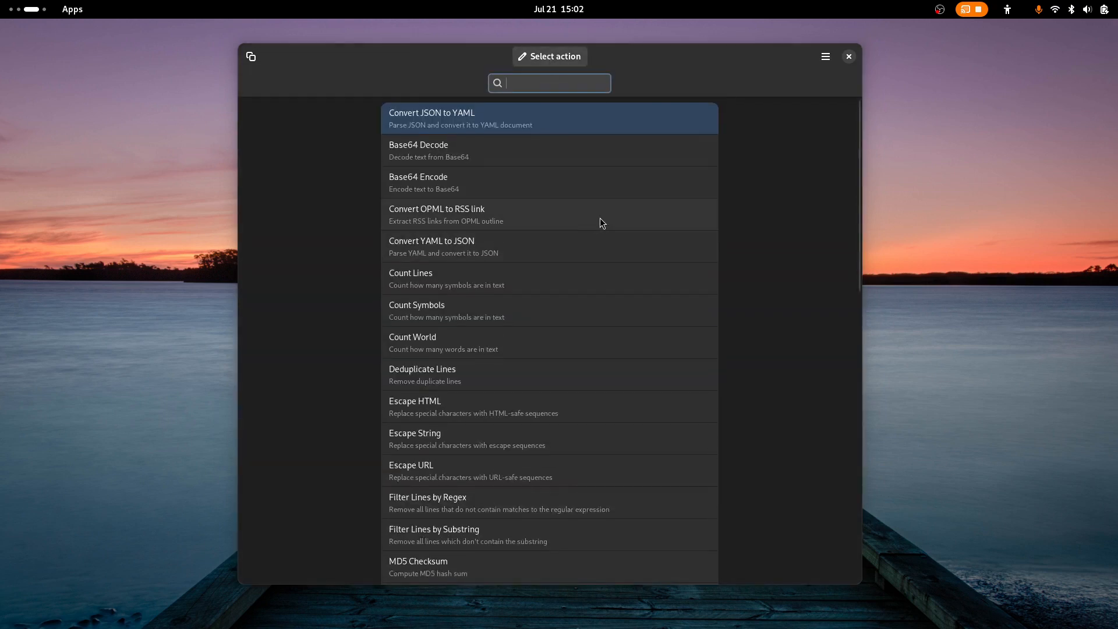
pyautogui.moveTo(614, 251)
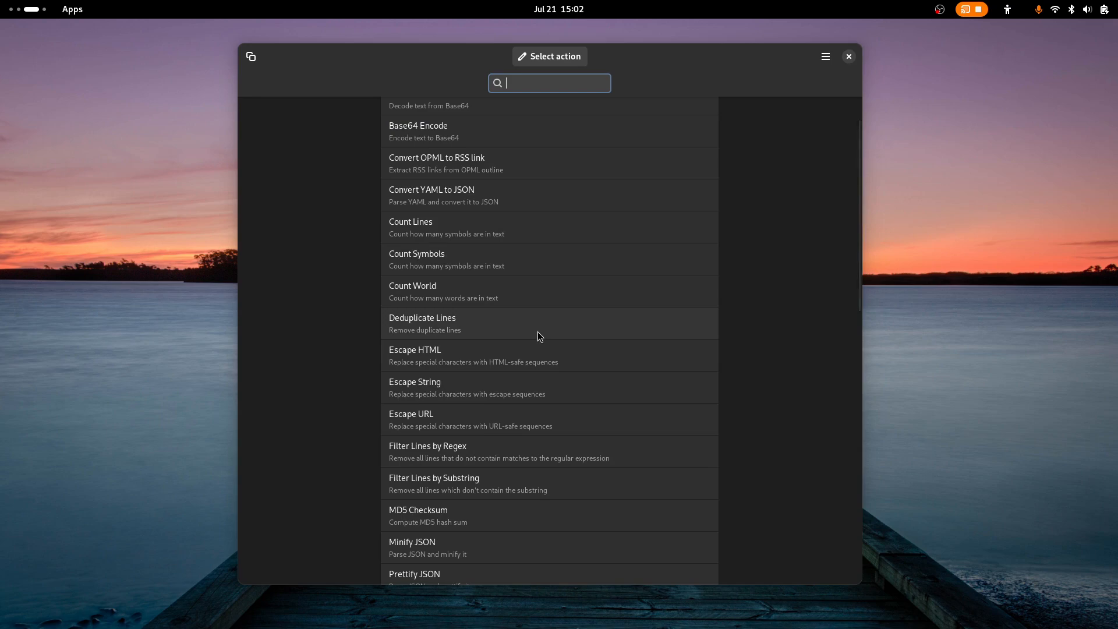
pyautogui.scroll(-3)
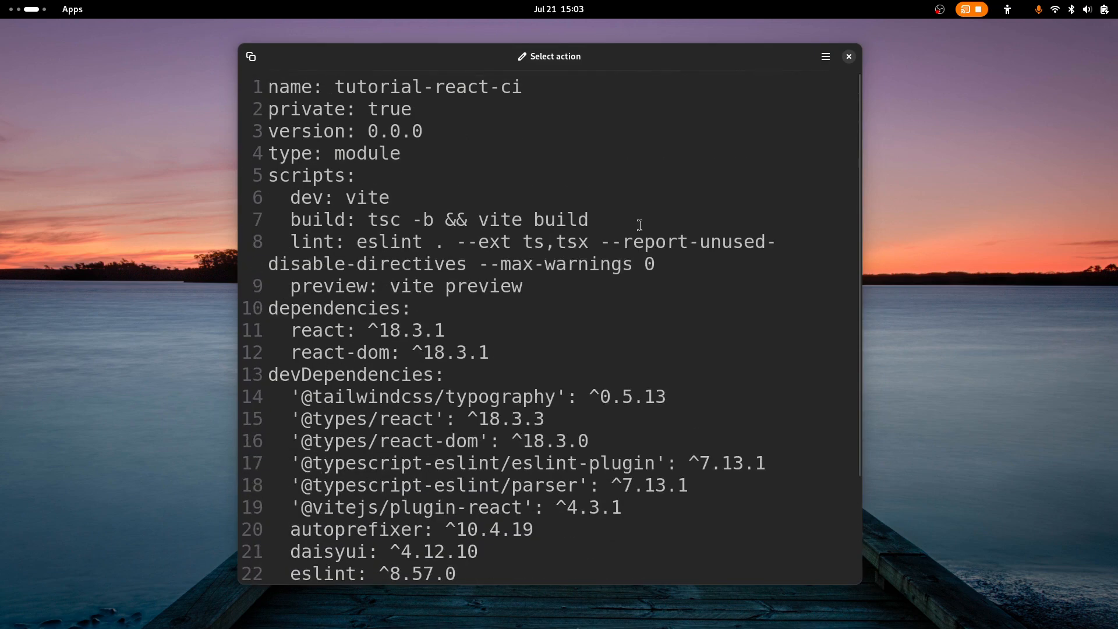
pyautogui.moveTo(639, 221)
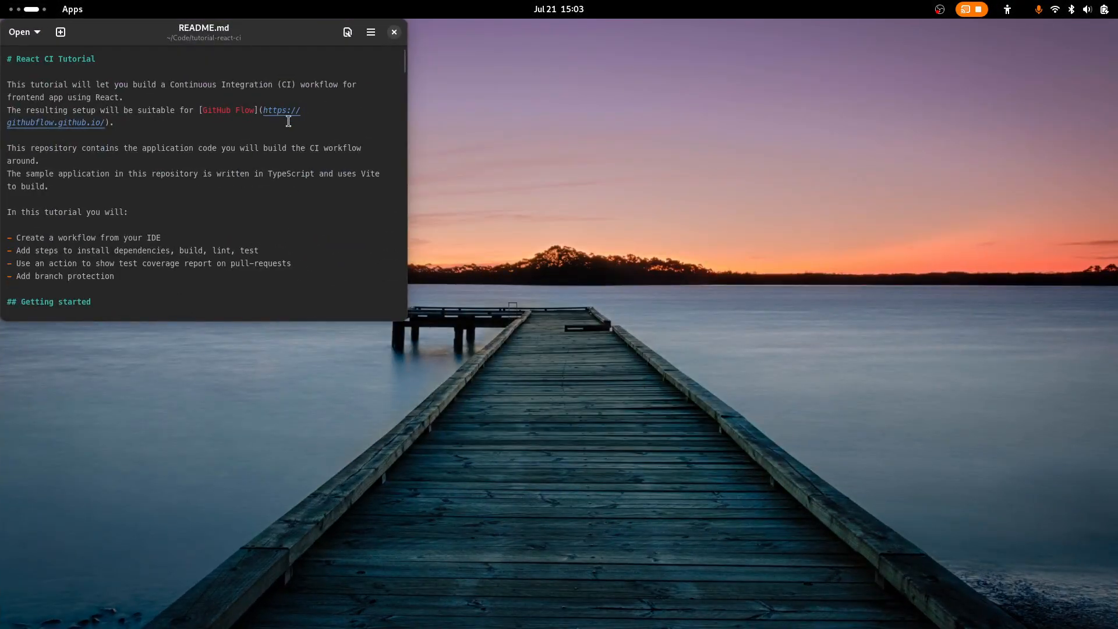
# Step: Reposition the README.md editor window and bring up a terminal in ~/Code/tutorial-react-ci
pyautogui.moveTo(202, 32); pyautogui.dragTo(279, 50)
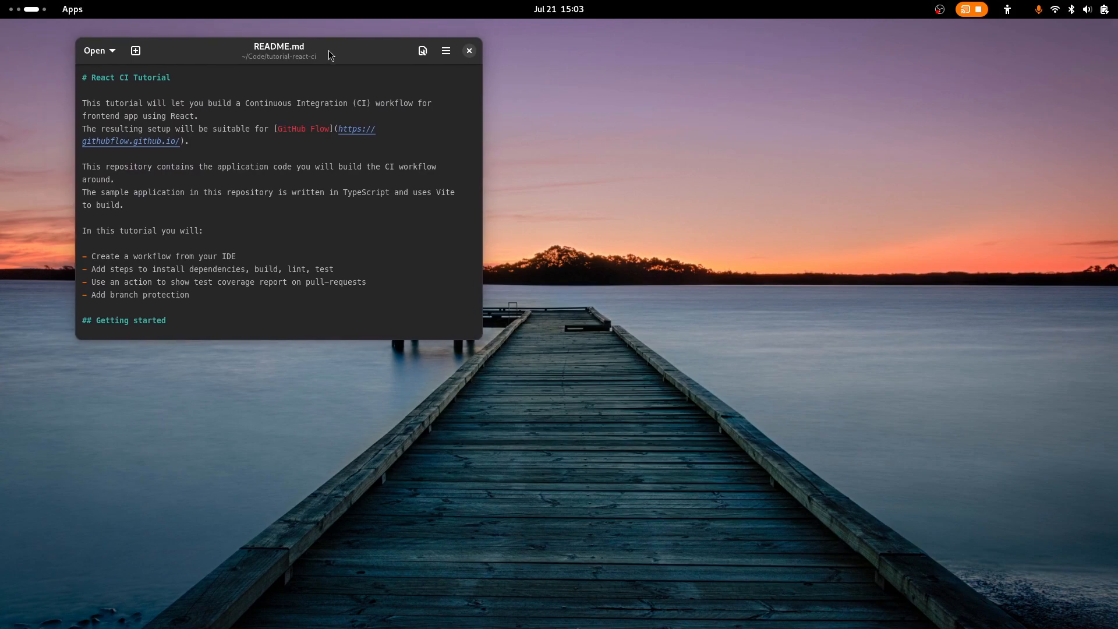
pyautogui.scroll(-3)
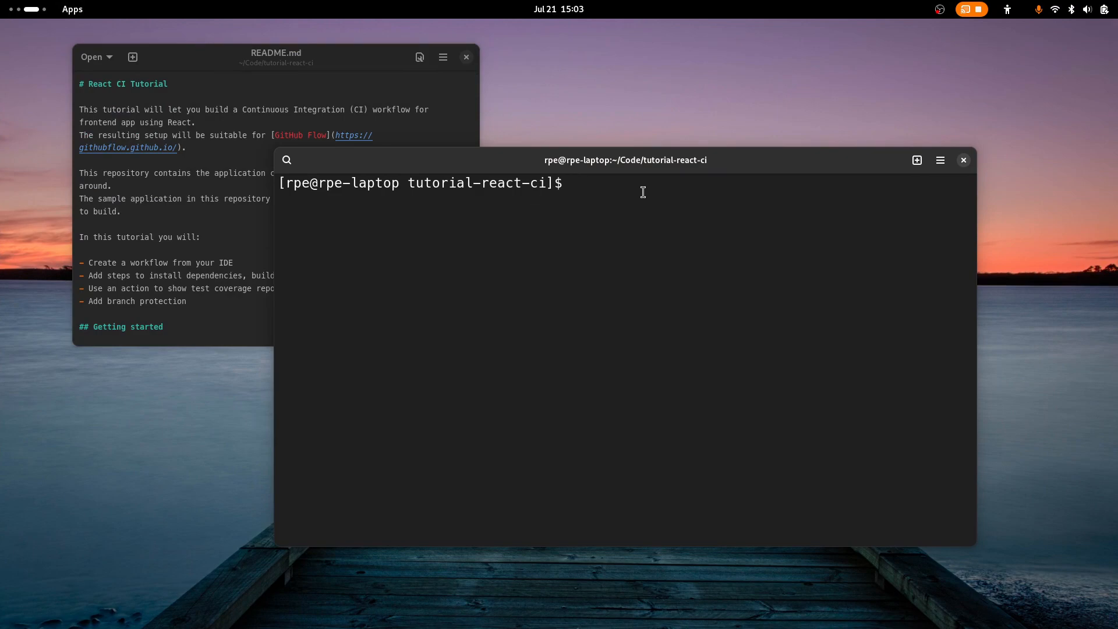
# Step: Run 'pandoc -o README.docx README.md' and launch OnlyOffice showing recent files
pyautogui.write('pandoc -o README.docx README.md')
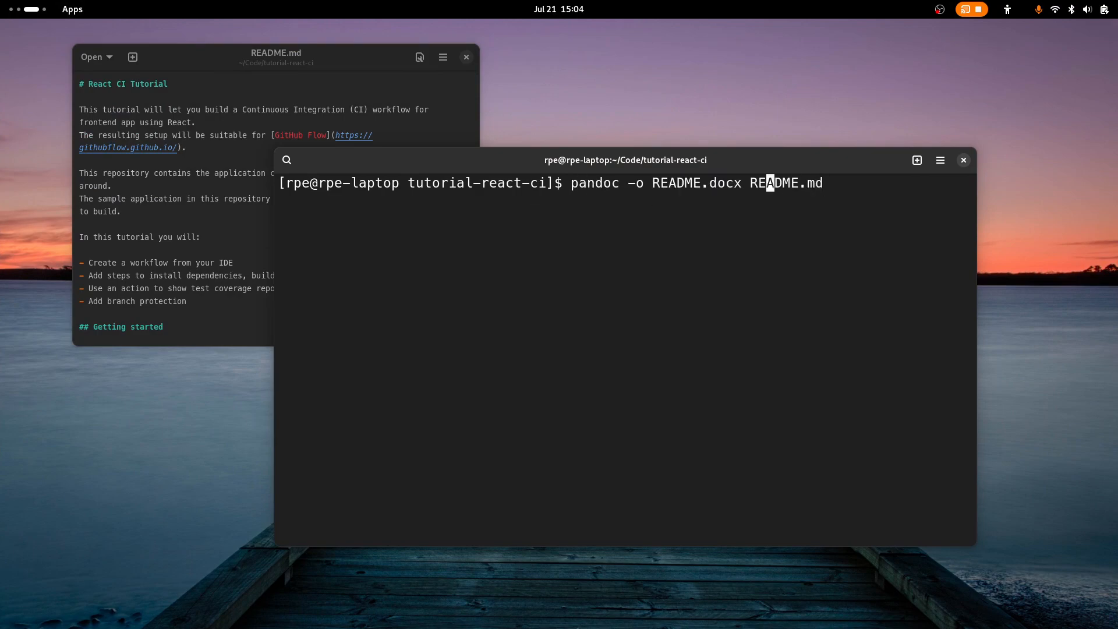
pyautogui.write('C')
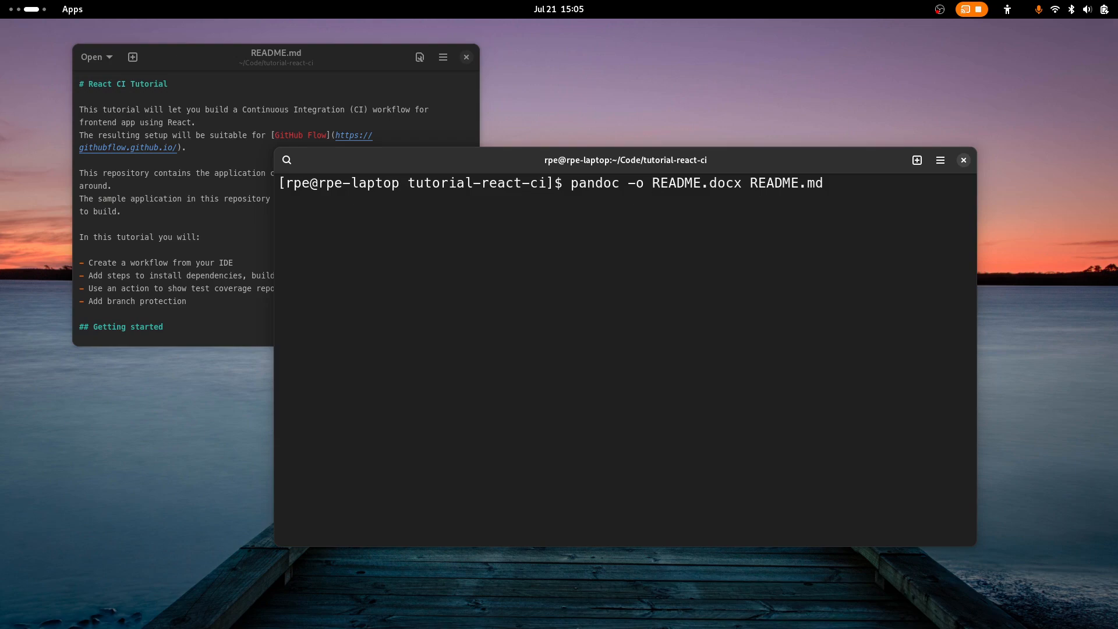
pyautogui.click(659, 183)
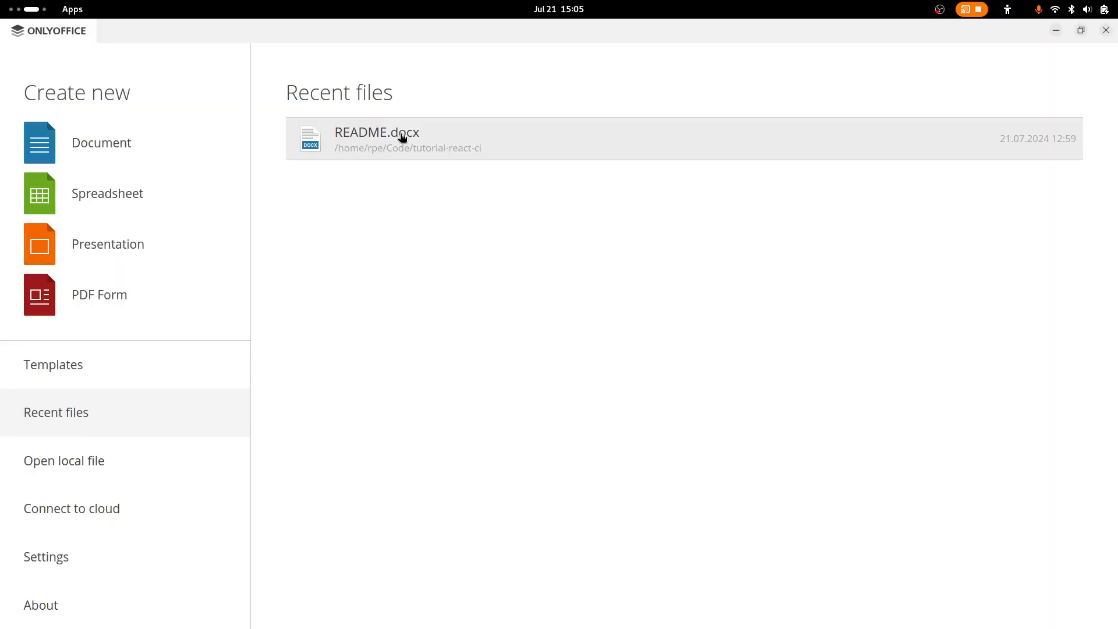
# Step: Open README.docx from Recent files to review its formatting, then close it
pyautogui.doubleClick(377, 133)
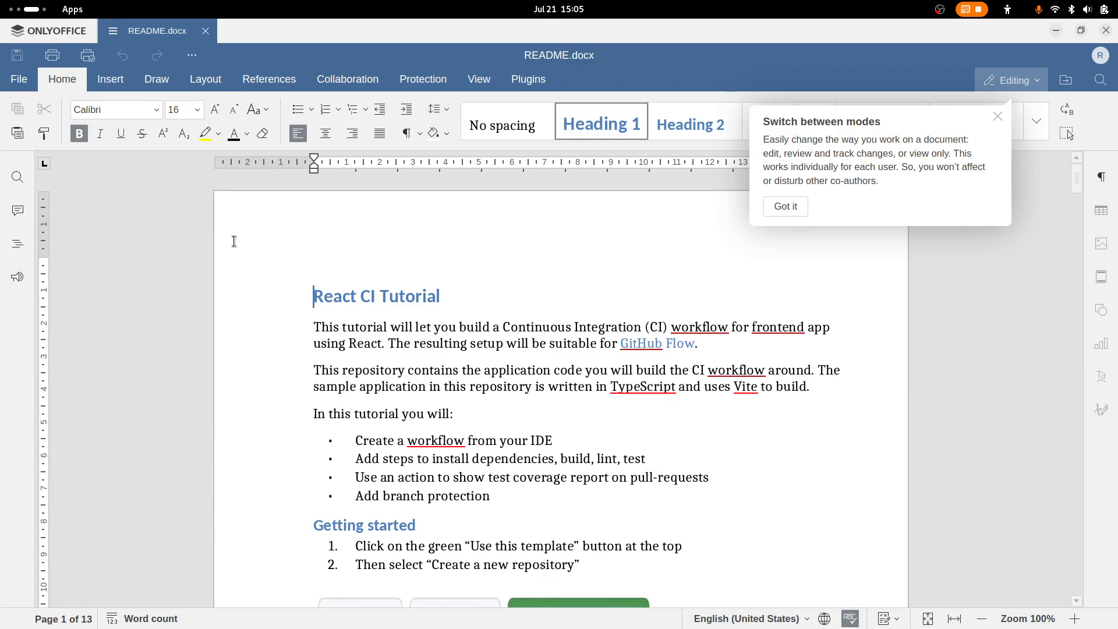
pyautogui.click(576, 502)
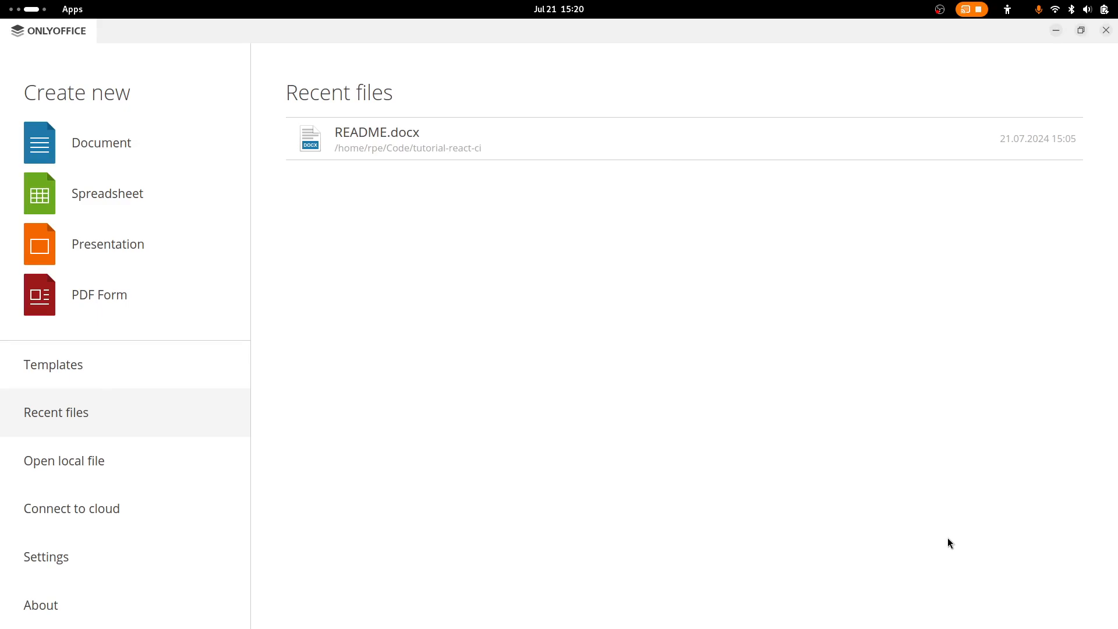
pyautogui.moveTo(123, 208)
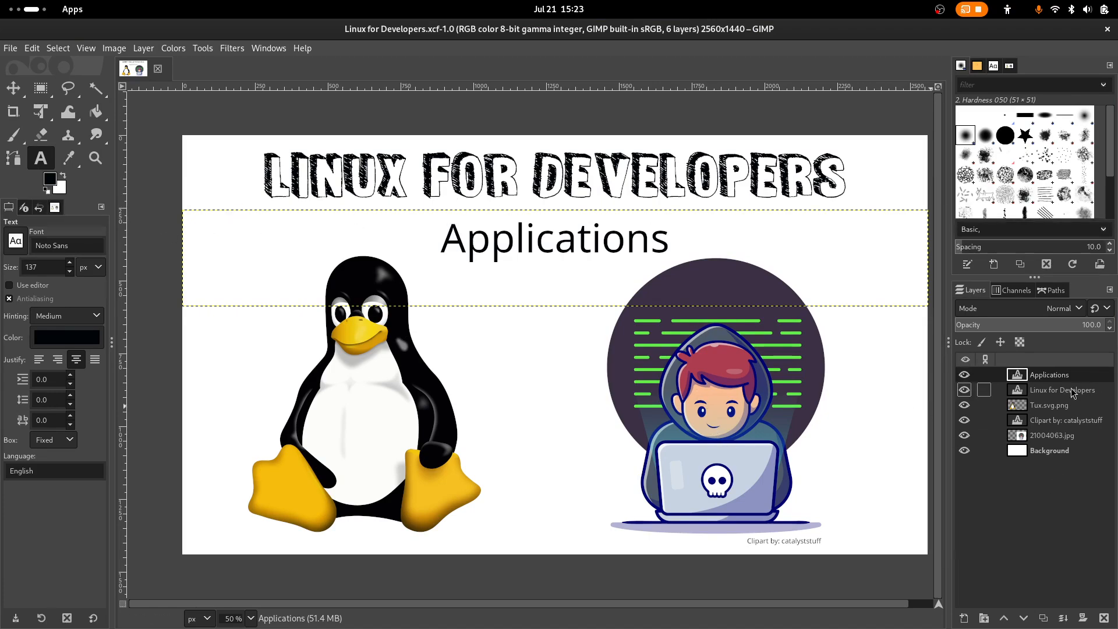
pyautogui.moveTo(1046, 399)
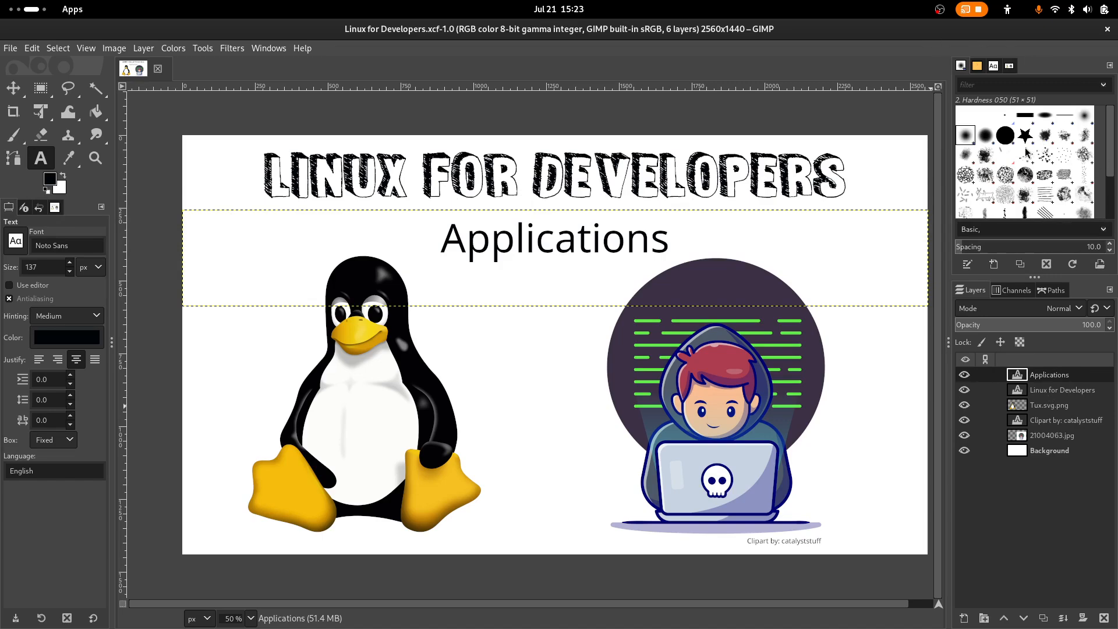
pyautogui.click(232, 48)
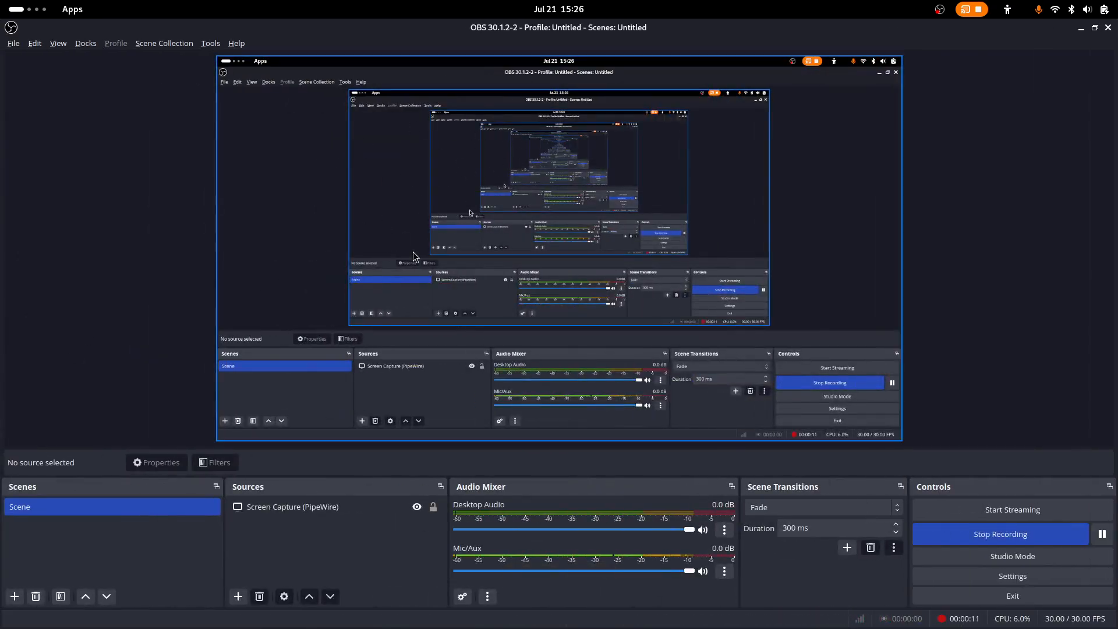
pyautogui.moveTo(299, 172)
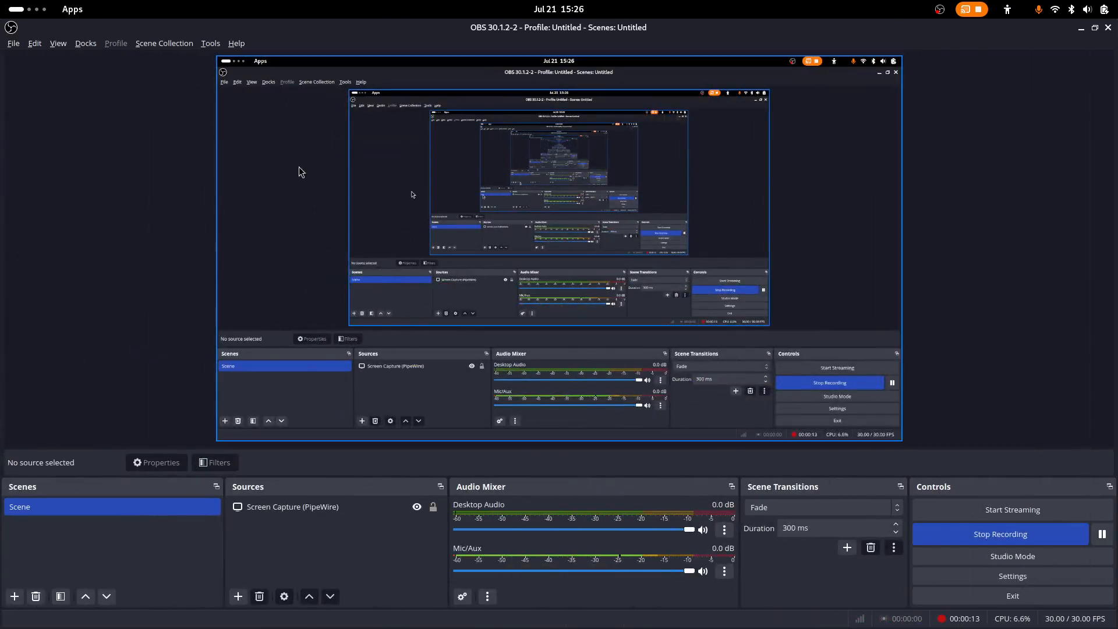
pyautogui.moveTo(389, 345)
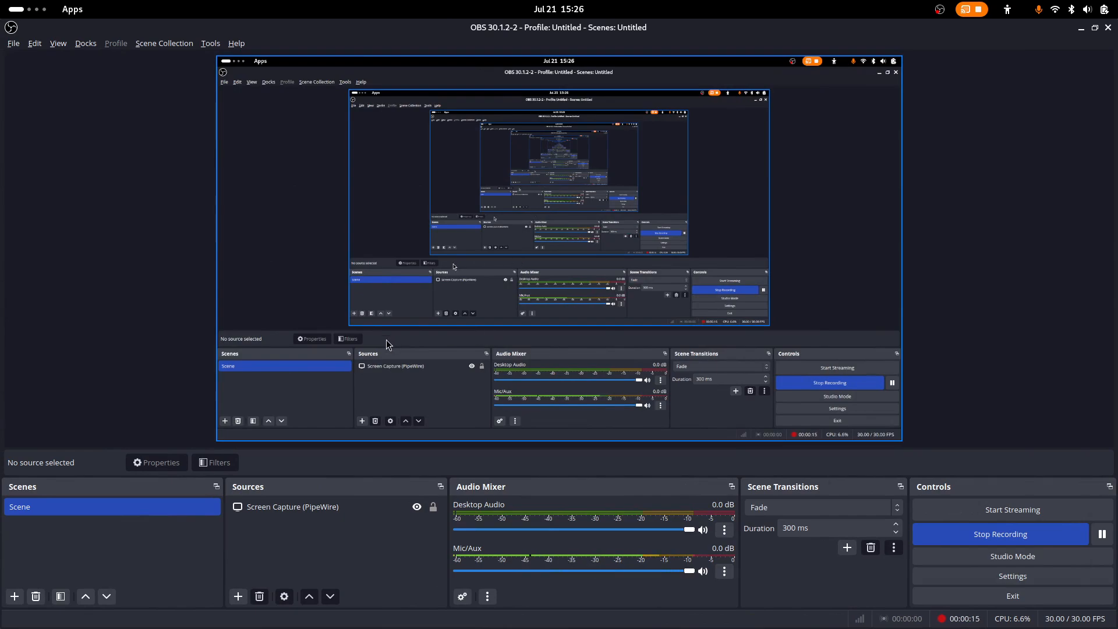
pyautogui.moveTo(210, 231)
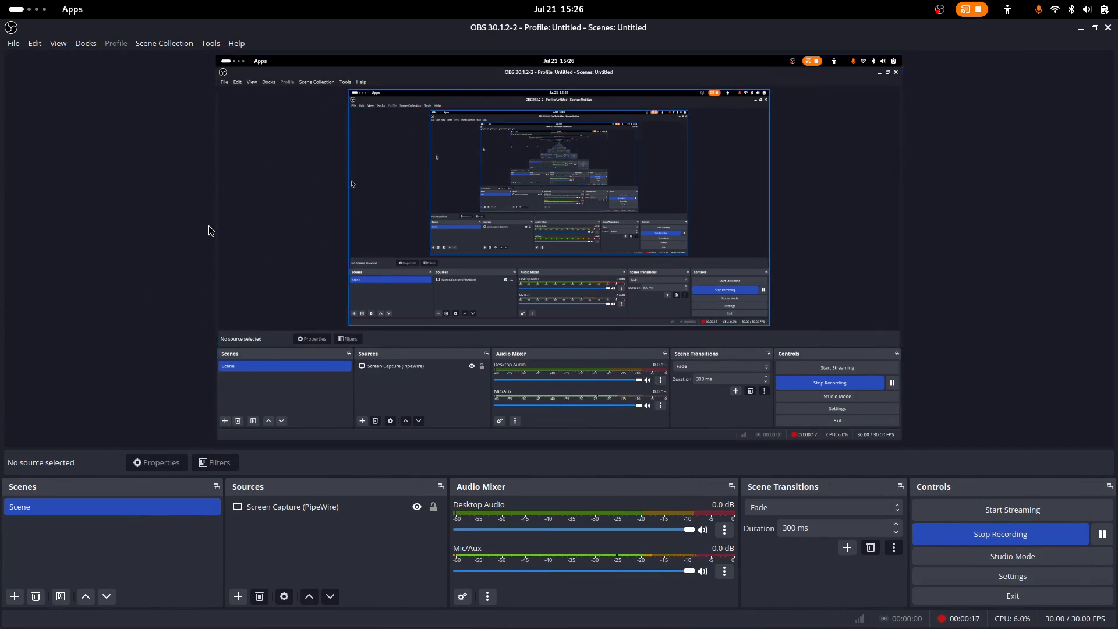
pyautogui.moveTo(202, 281)
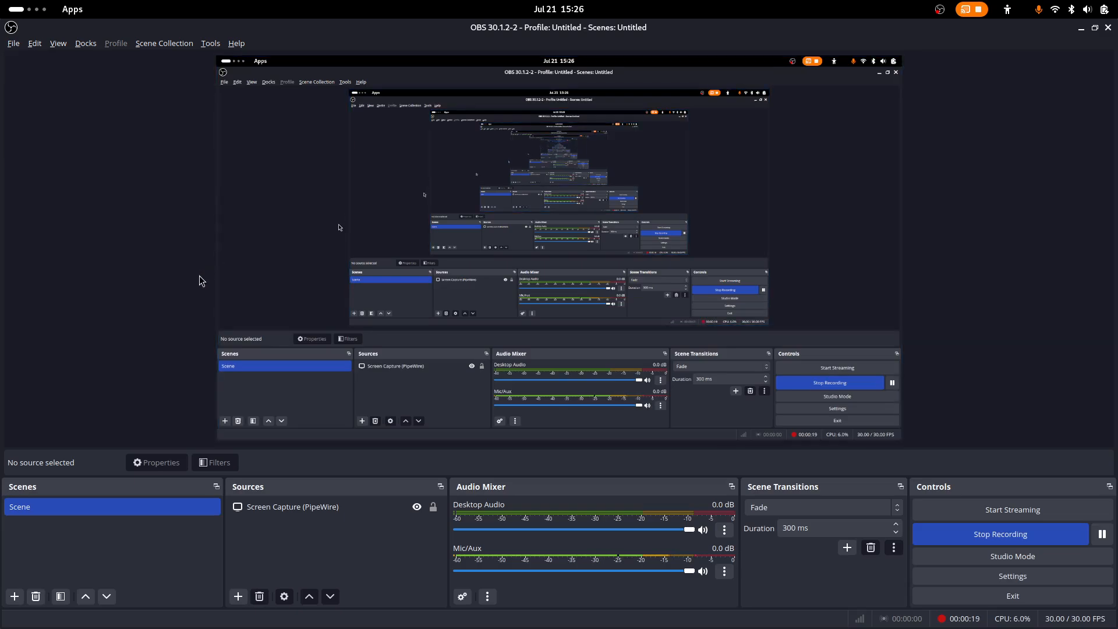
pyautogui.moveTo(106, 524)
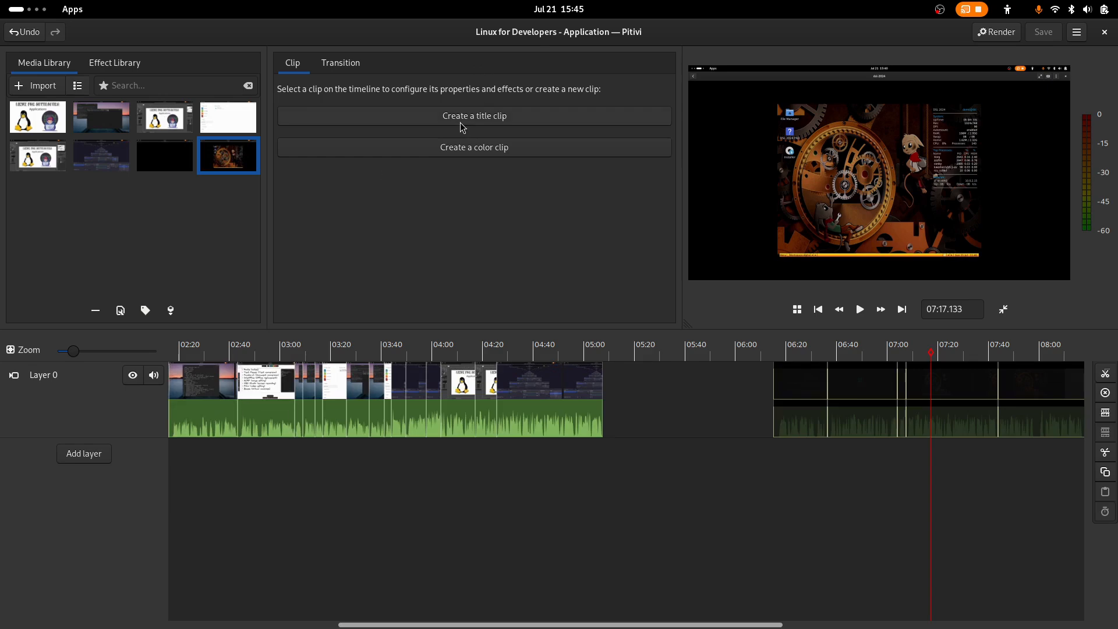
pyautogui.moveTo(479, 123)
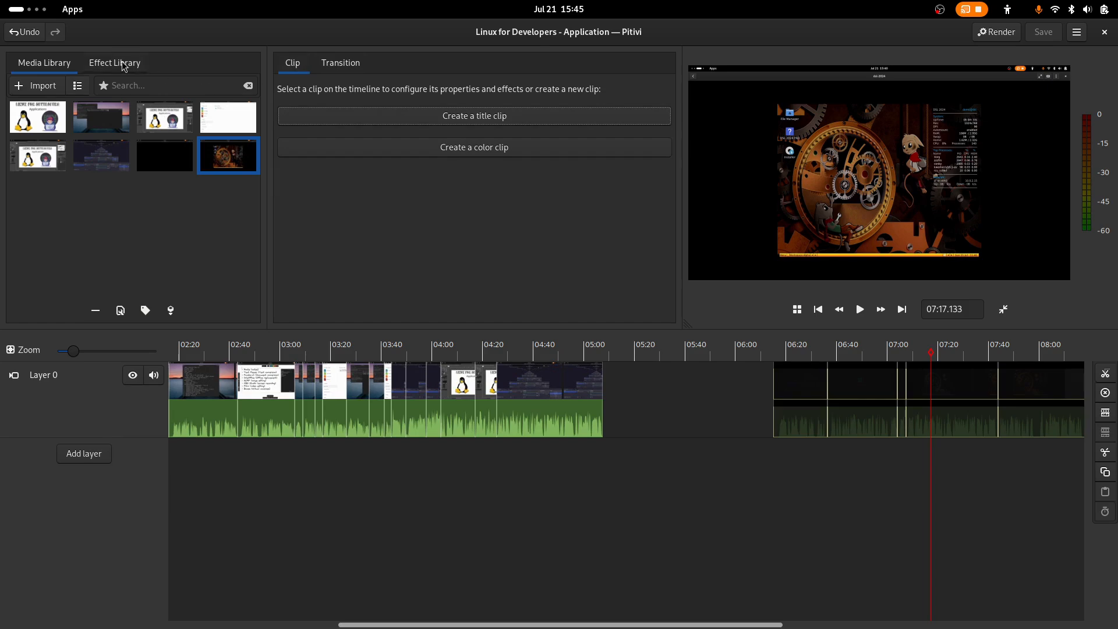
pyautogui.moveTo(575, 334)
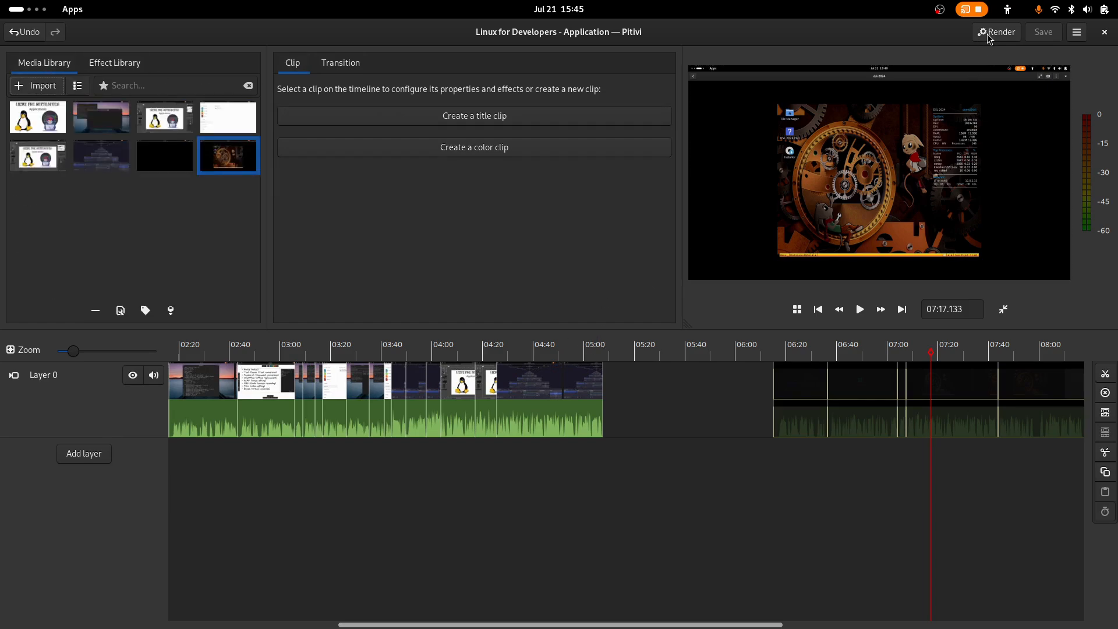
# Step: Bring up the Render dialog for the Linux for Developers project
pyautogui.click(996, 31)
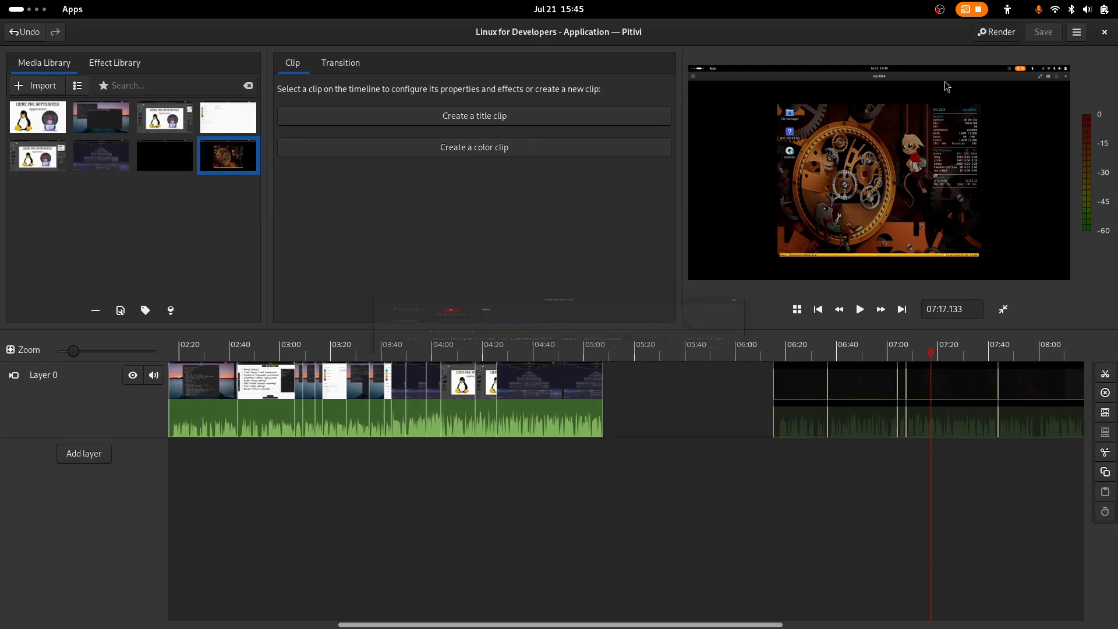
pyautogui.click(485, 270)
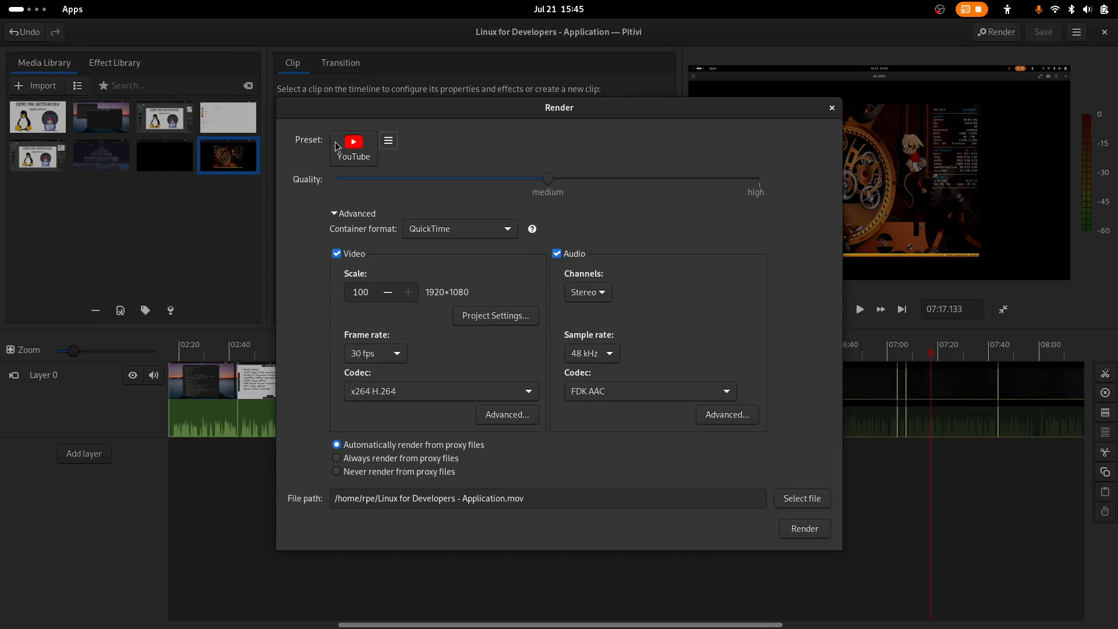
pyautogui.click(831, 107)
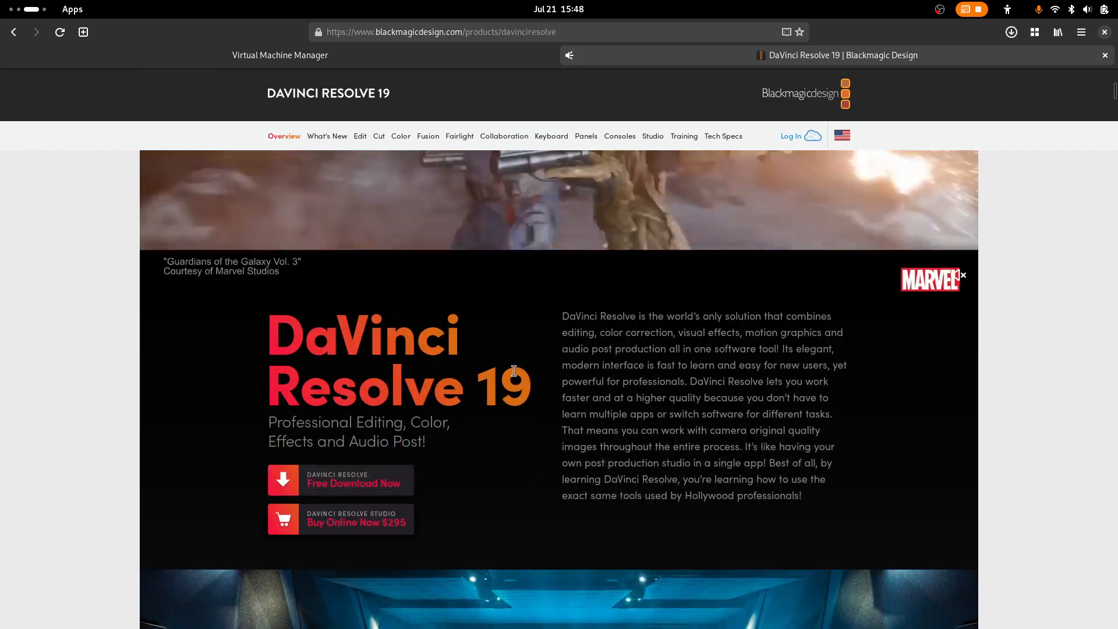
# Step: Show the DaVinci Resolve Free Download options popup and dismiss it
pyautogui.click(340, 480)
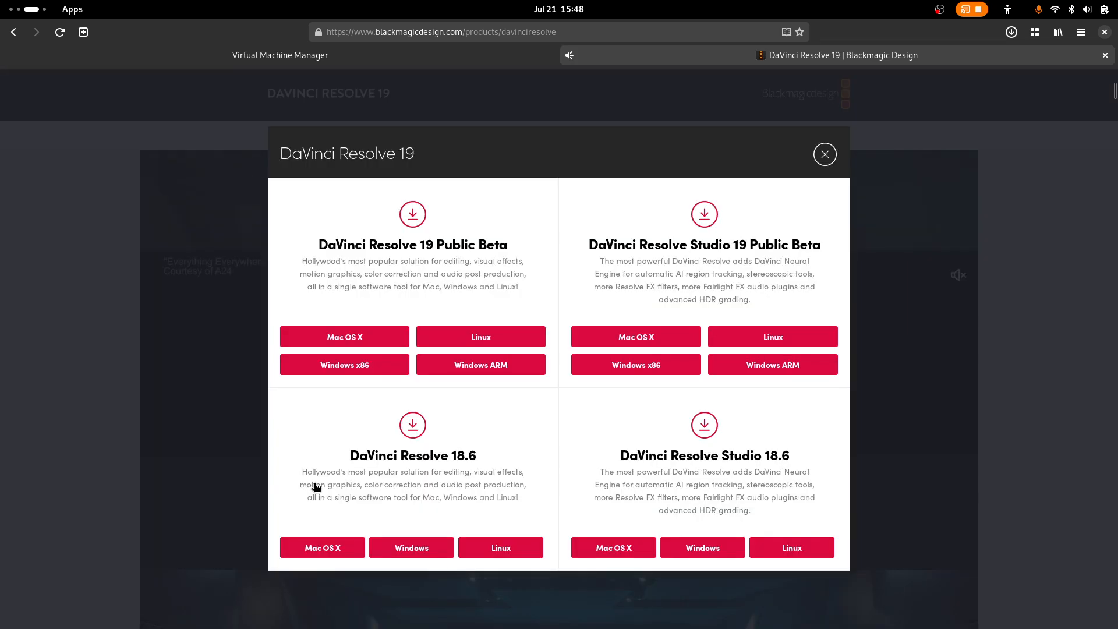
pyautogui.click(824, 153)
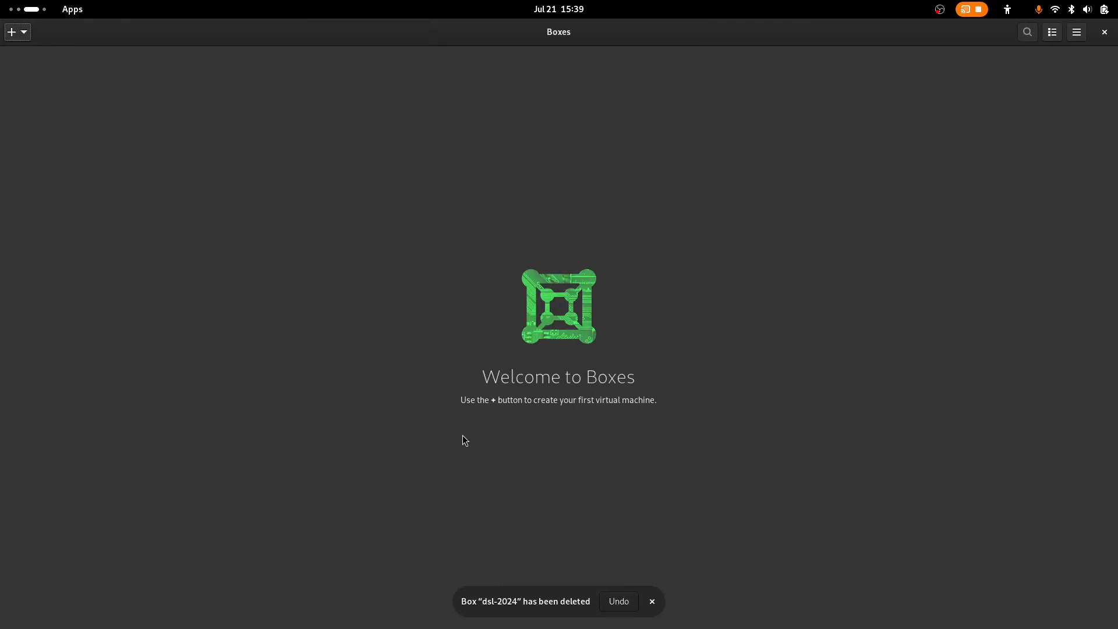
pyautogui.moveTo(212, 128)
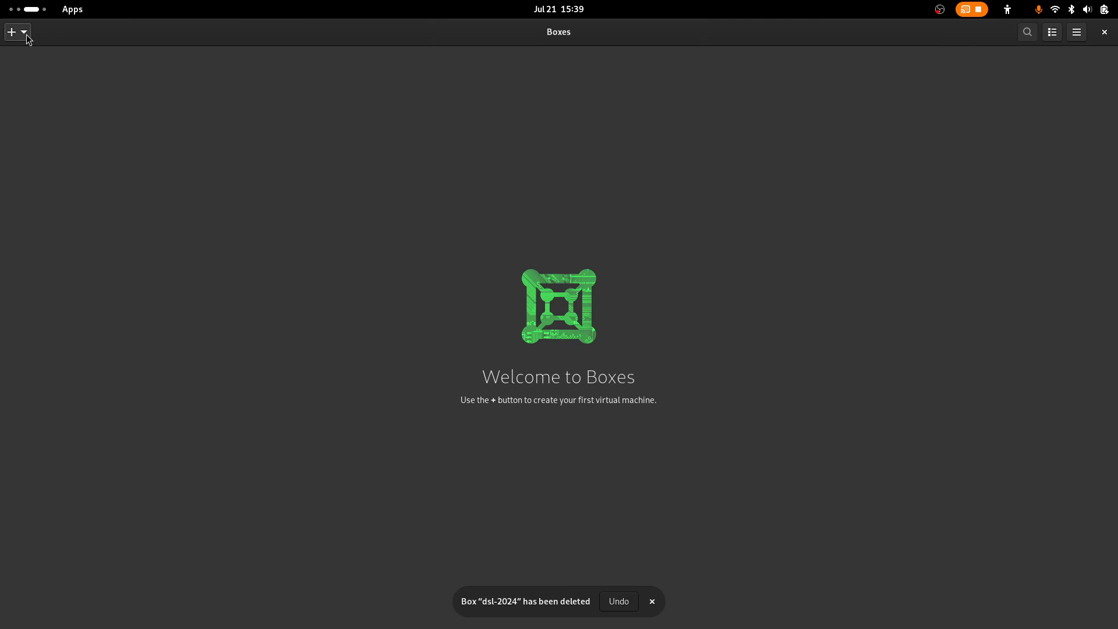
pyautogui.click(23, 33)
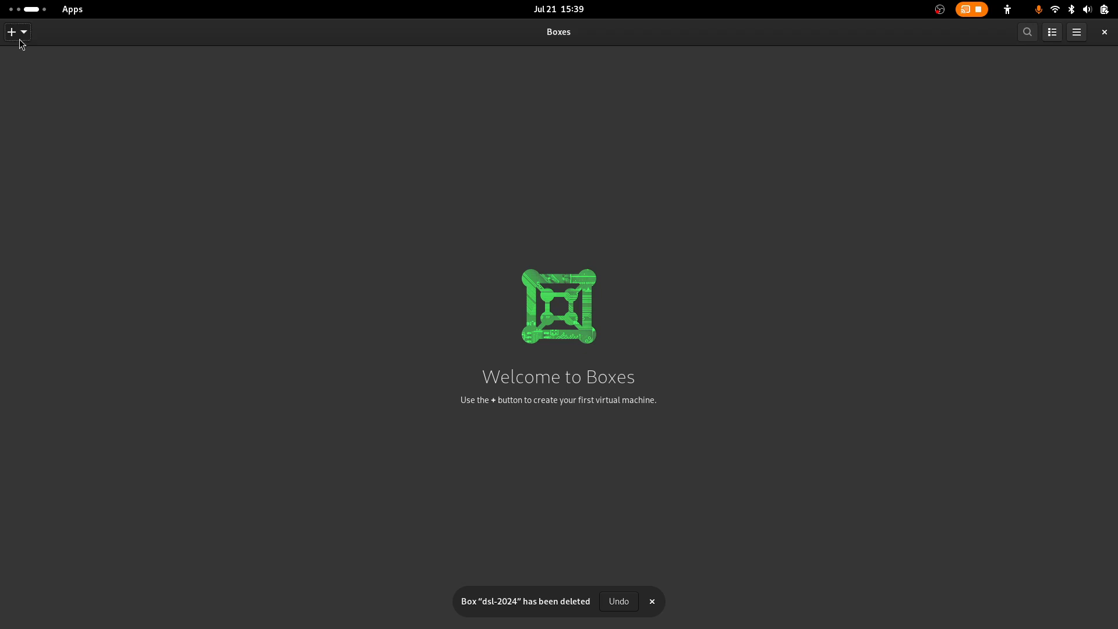
pyautogui.click(11, 31)
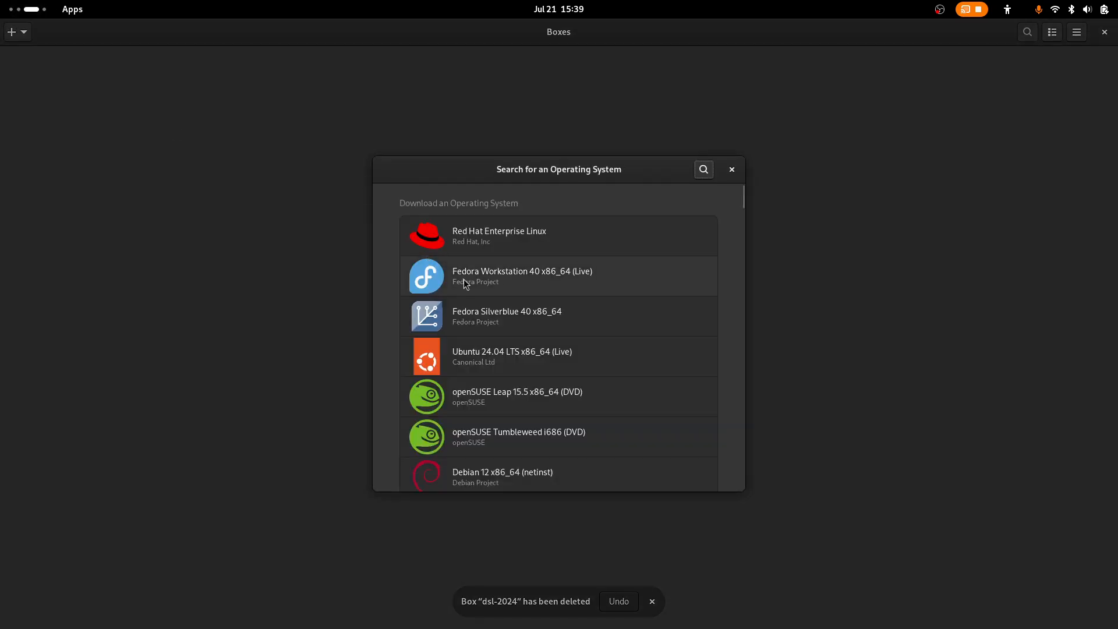
pyautogui.scroll(-3)
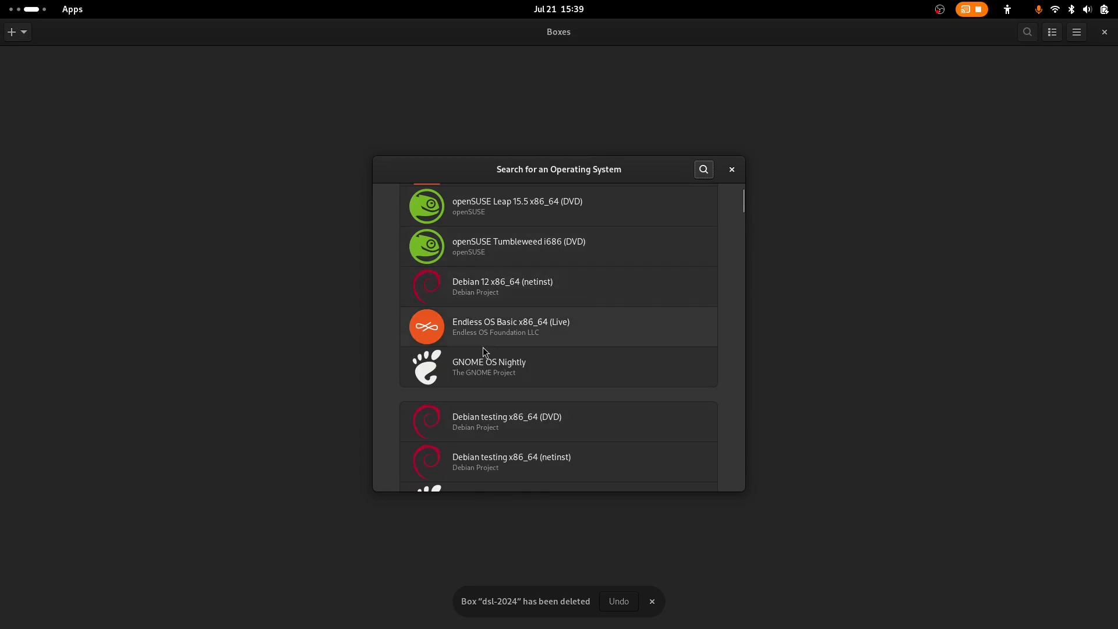
pyautogui.scroll(-3)
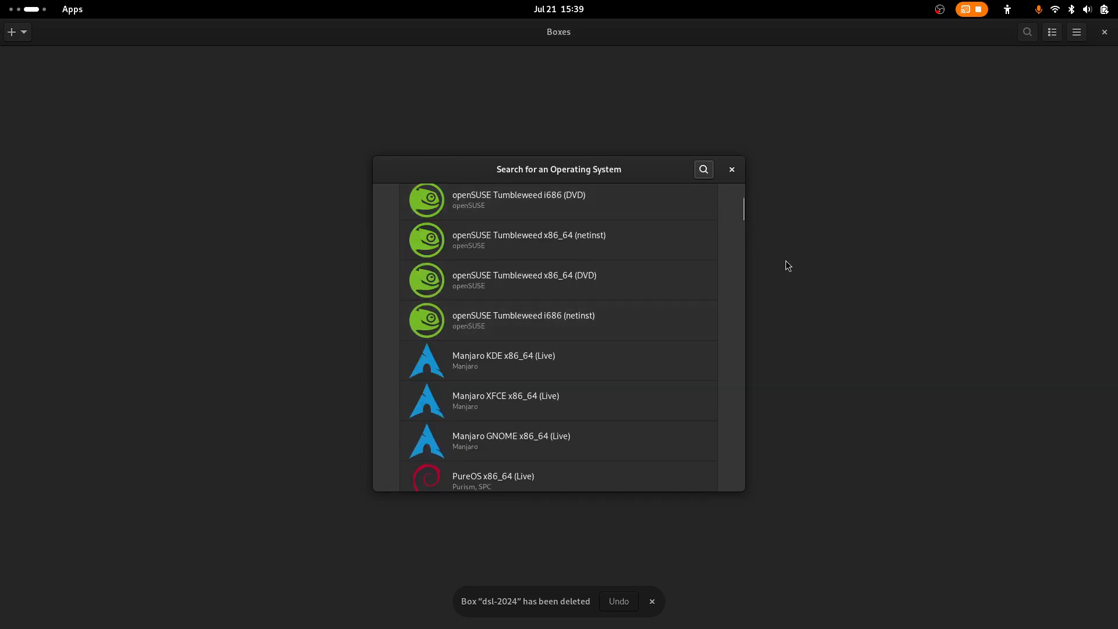
pyautogui.scroll(-3)
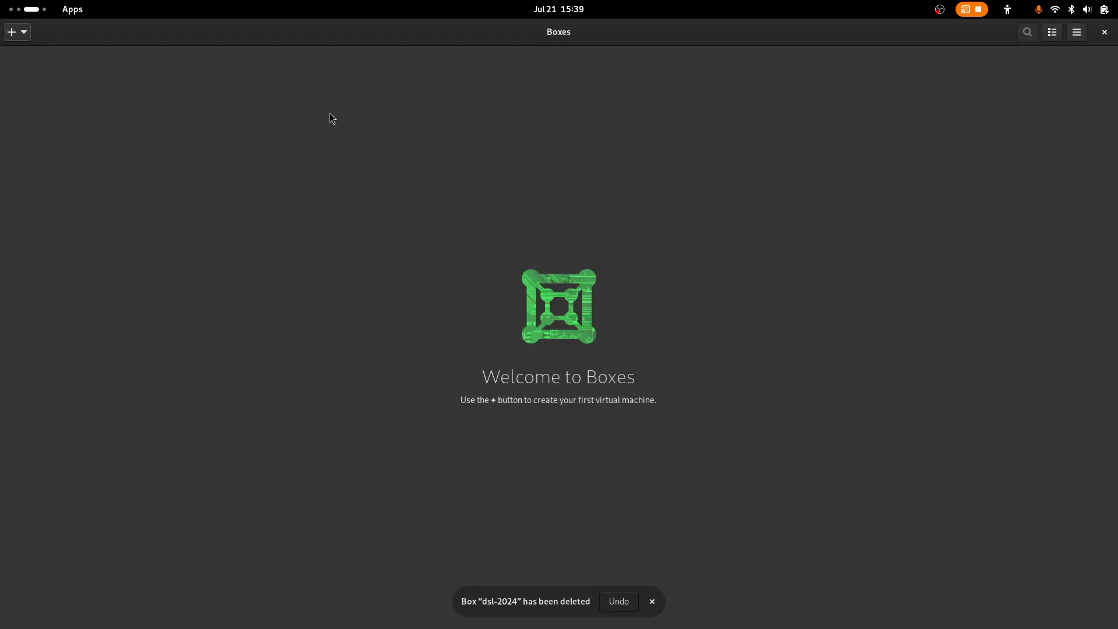
# Step: Start a new virtual machine using Install from File in the + menu
pyautogui.click(12, 31)
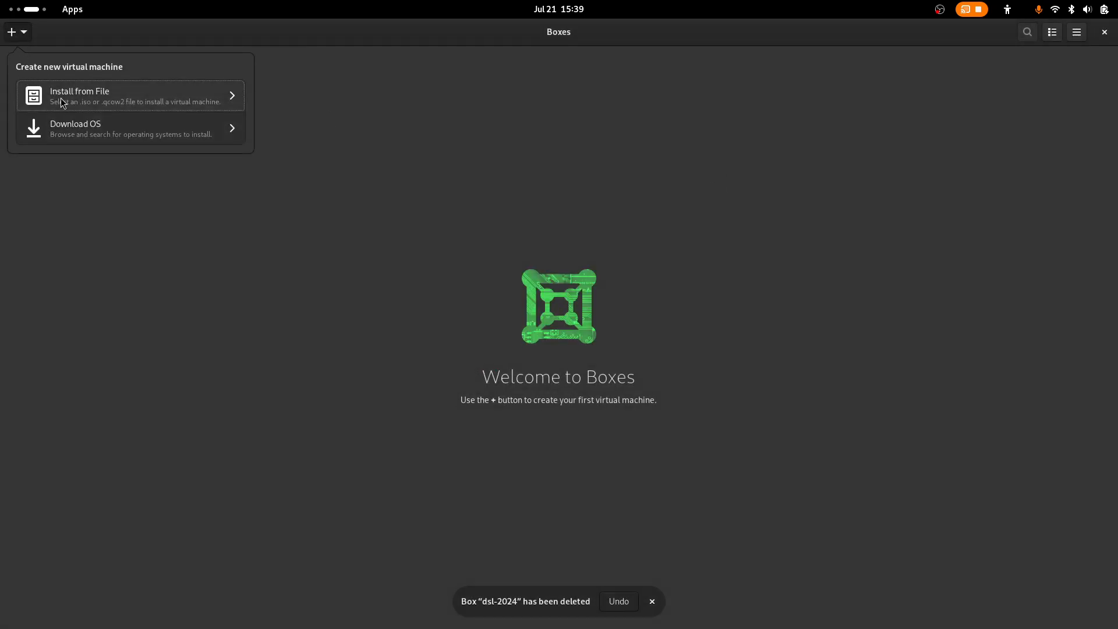
pyautogui.click(131, 94)
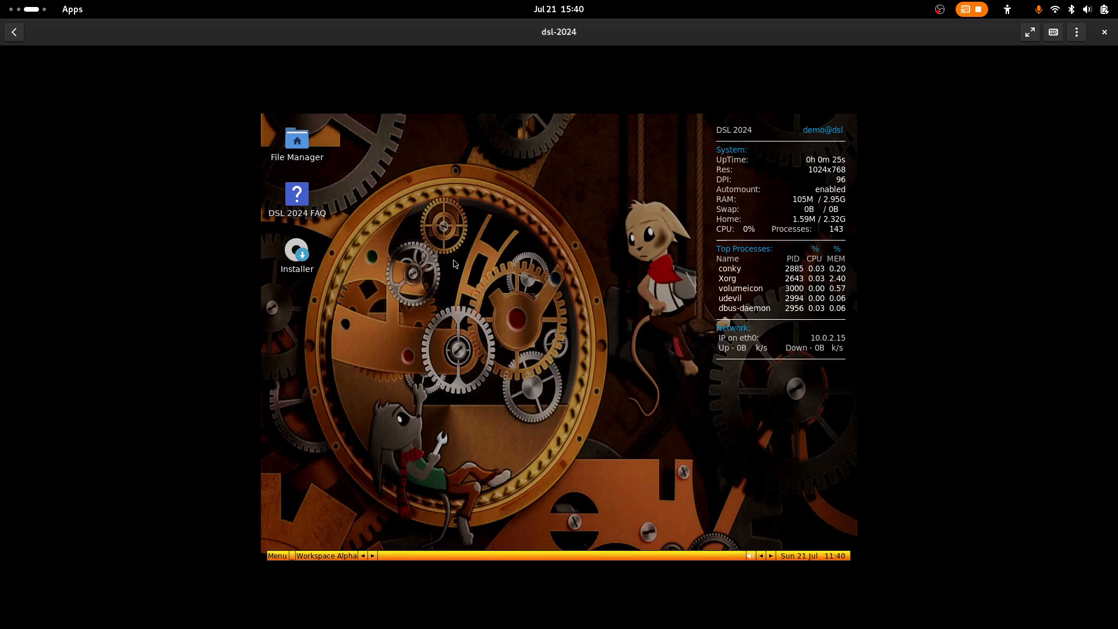
pyautogui.moveTo(433, 216)
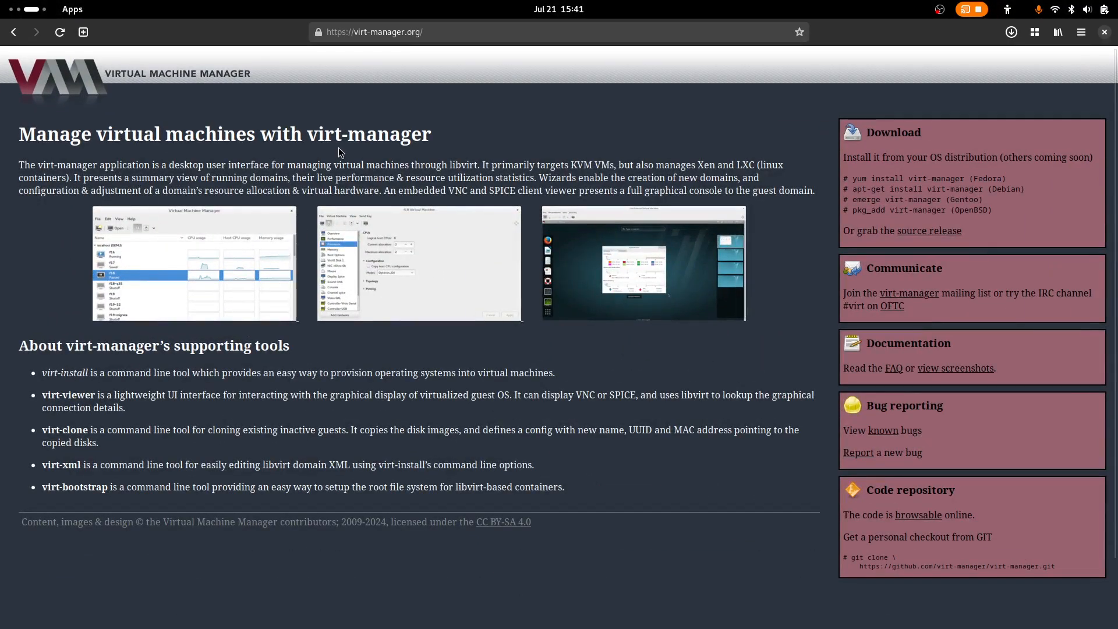
pyautogui.moveTo(407, 157)
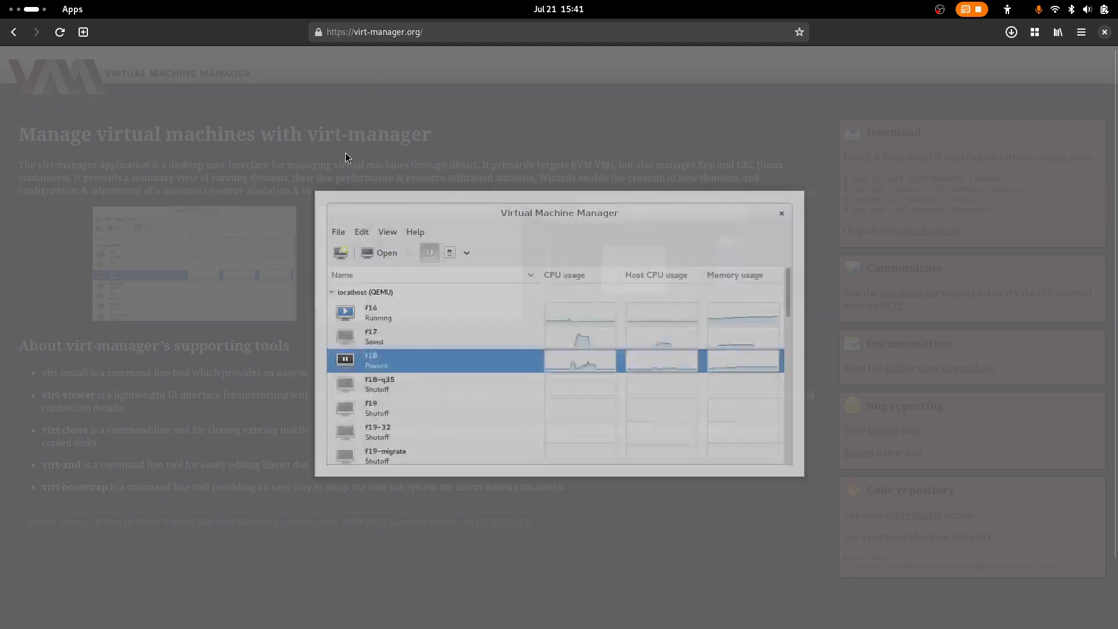
# Step: Enlarge the first Virtual Machine Manager screenshot on virt-manager.org
pyautogui.doubleClick(370, 359)
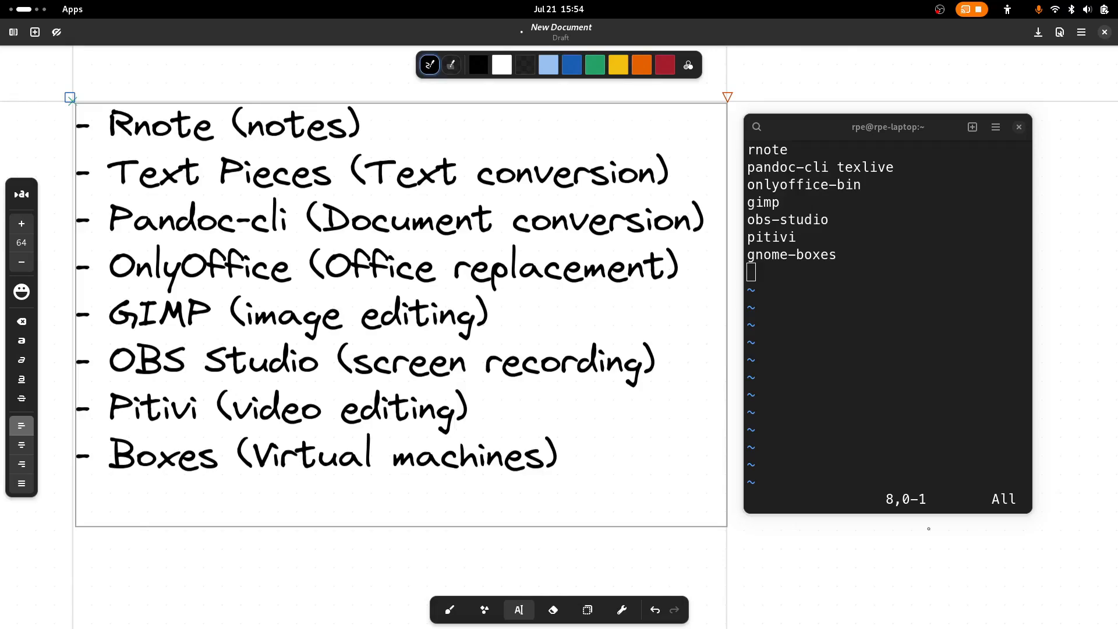
pyautogui.click(456, 409)
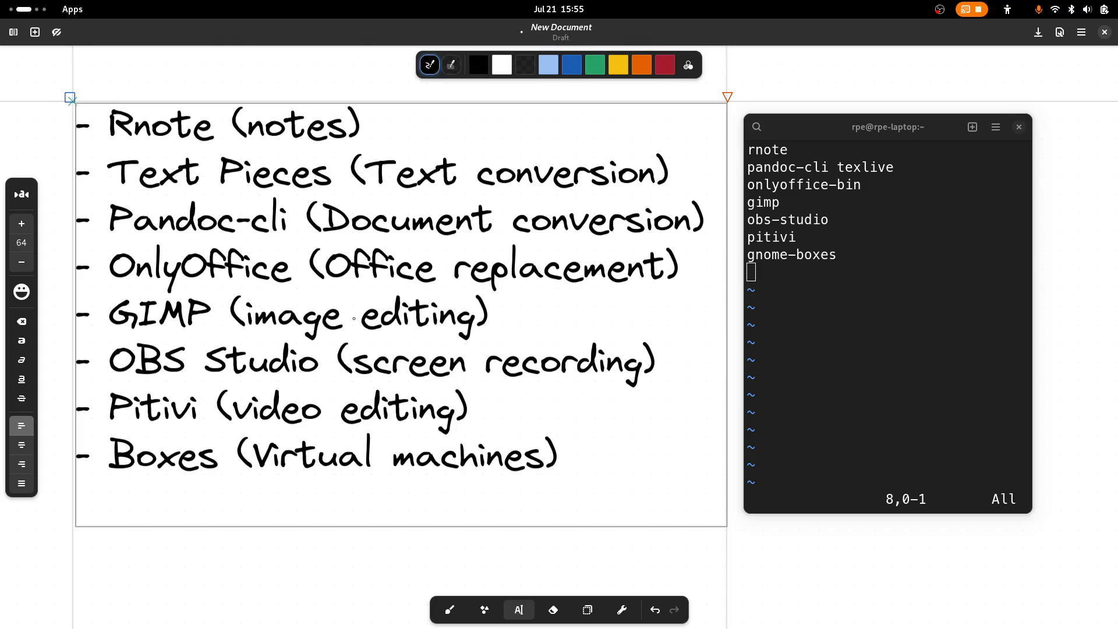
pyautogui.click(454, 410)
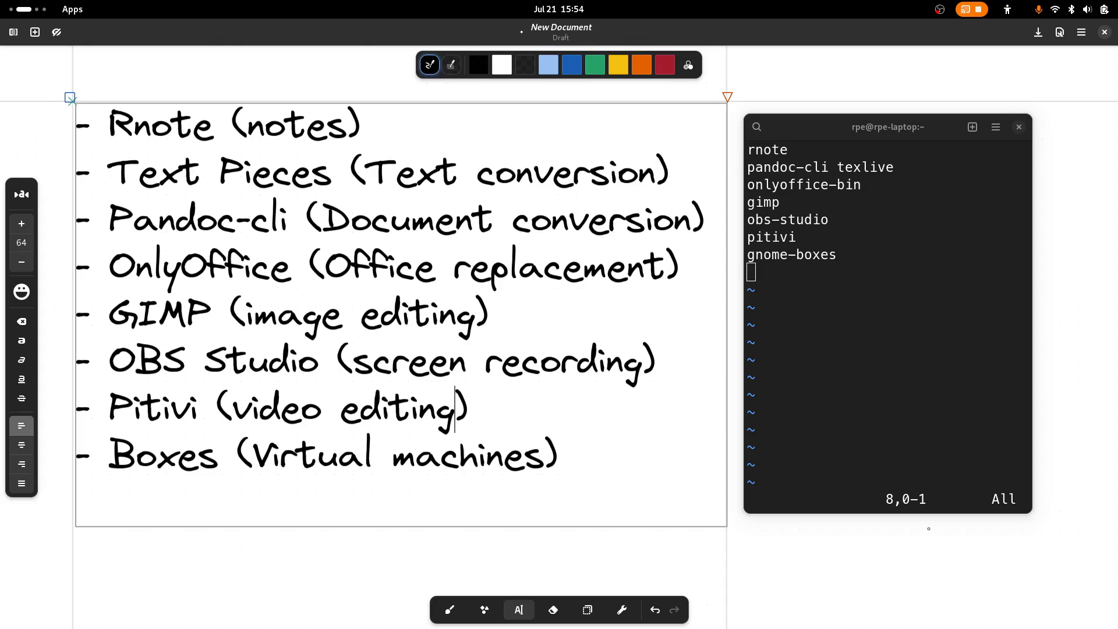